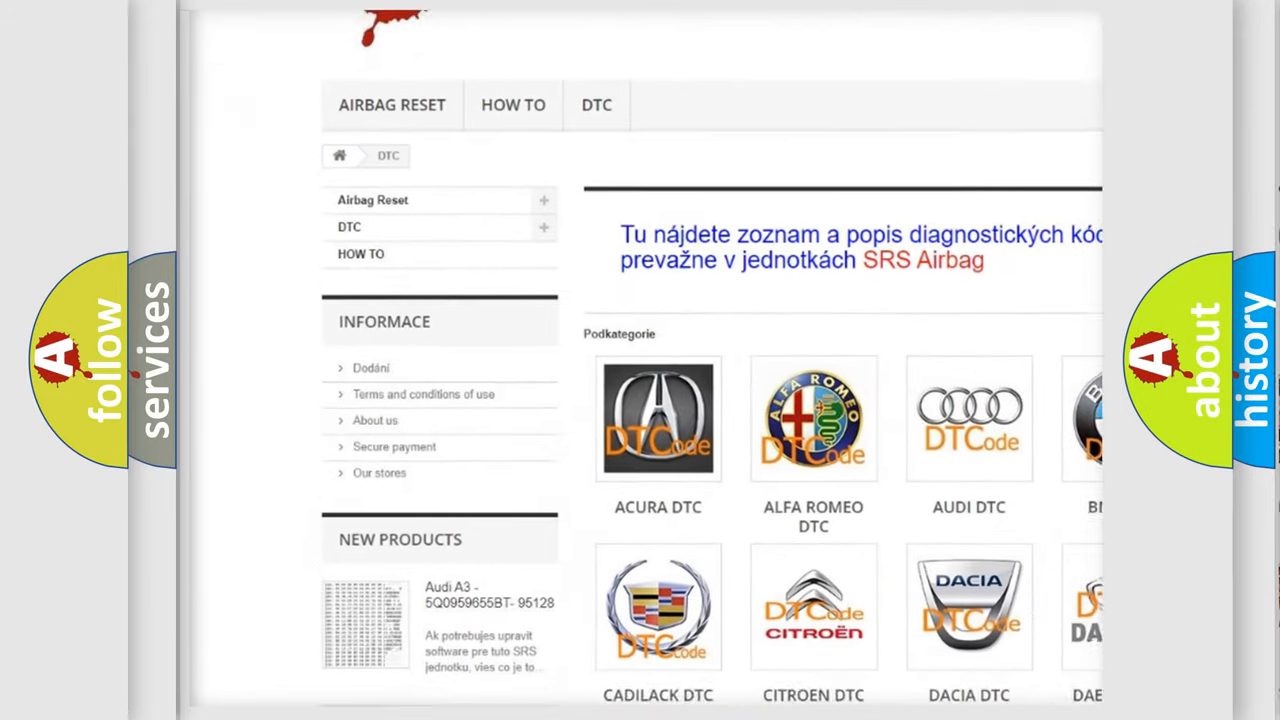
{"action": "scroll", "scroll_direction": "down", "scroll_amount": 3}
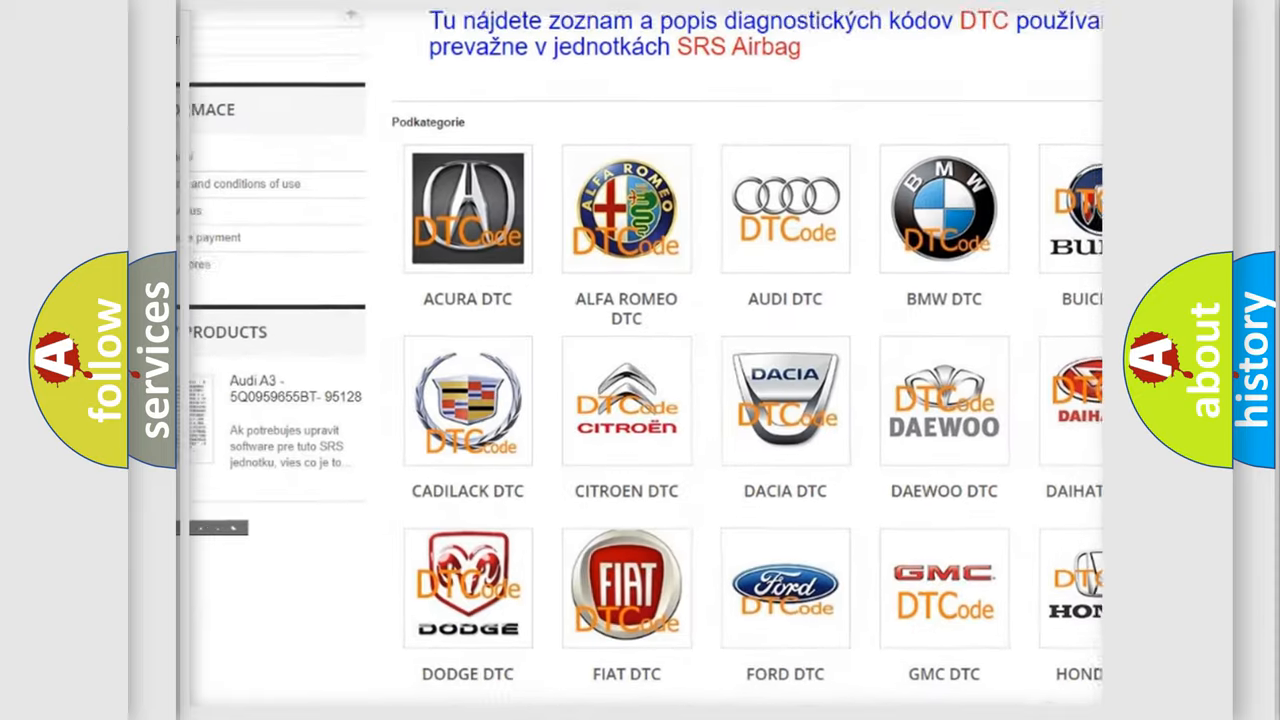
{"action": "scroll", "scroll_direction": "down", "scroll_amount": 3}
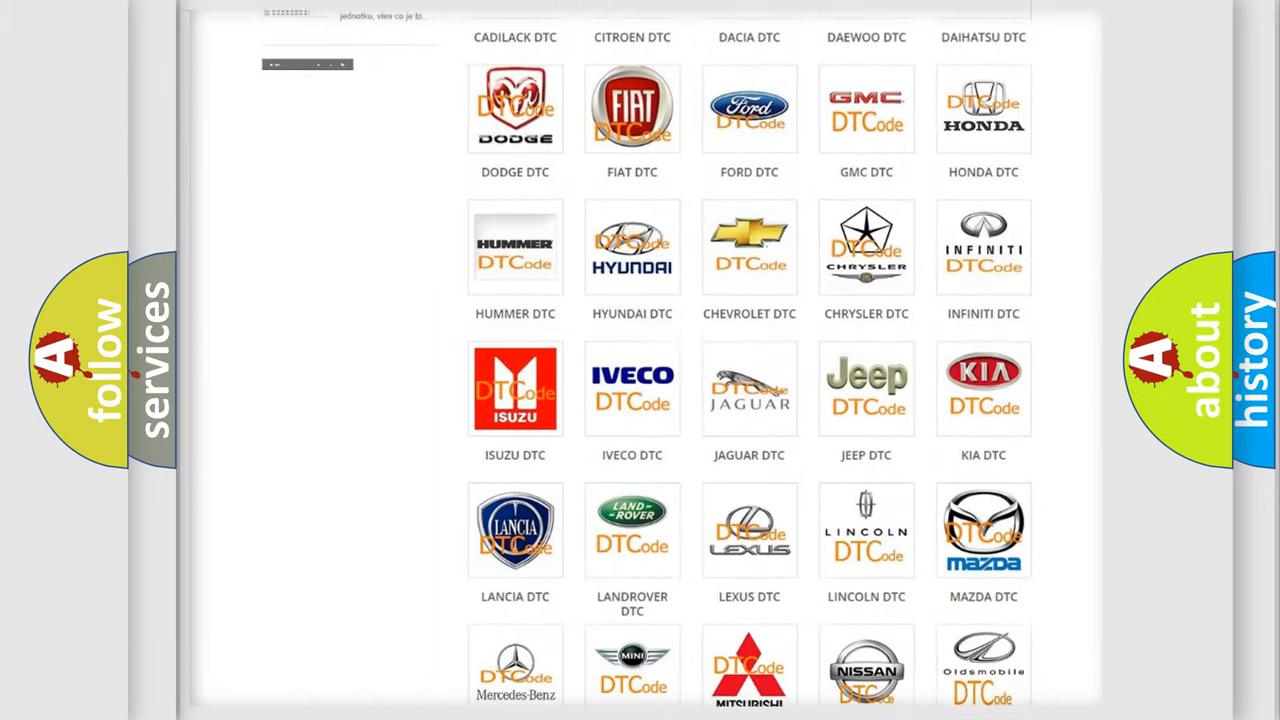
{"action": "scroll", "scroll_direction": "down", "scroll_amount": 3}
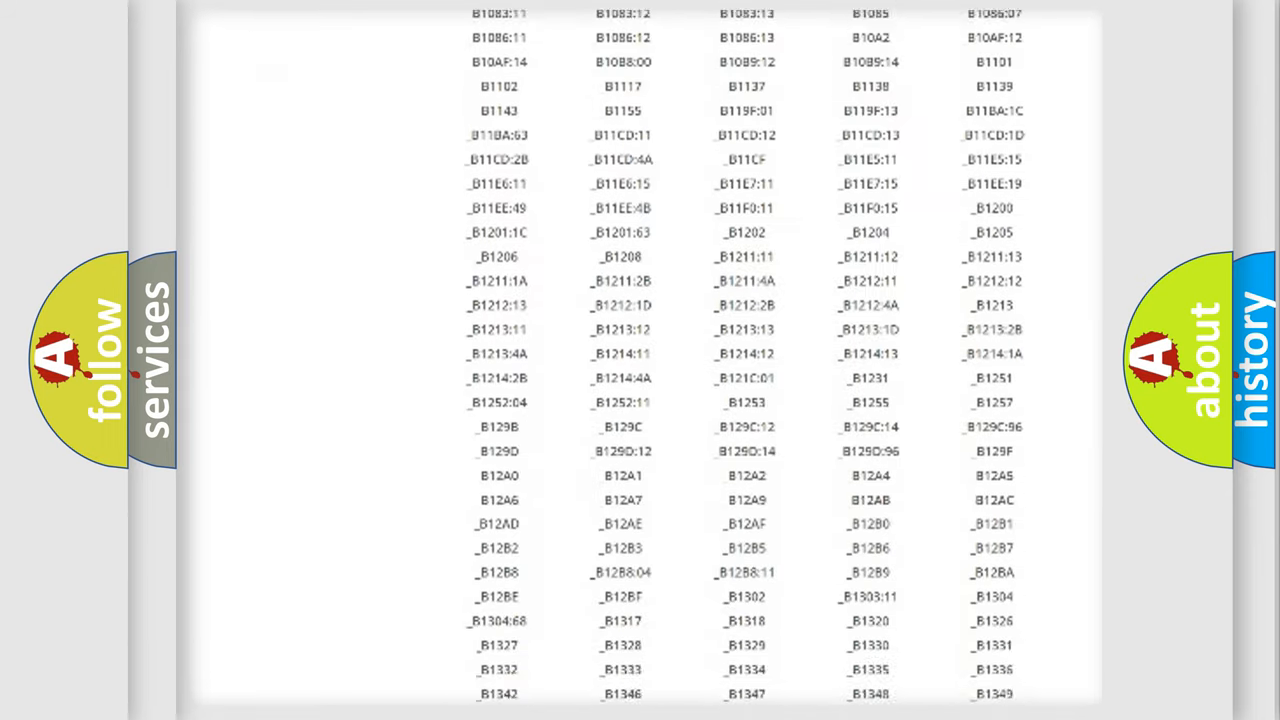
{"action": "scroll", "scroll_direction": "down", "scroll_amount": 3}
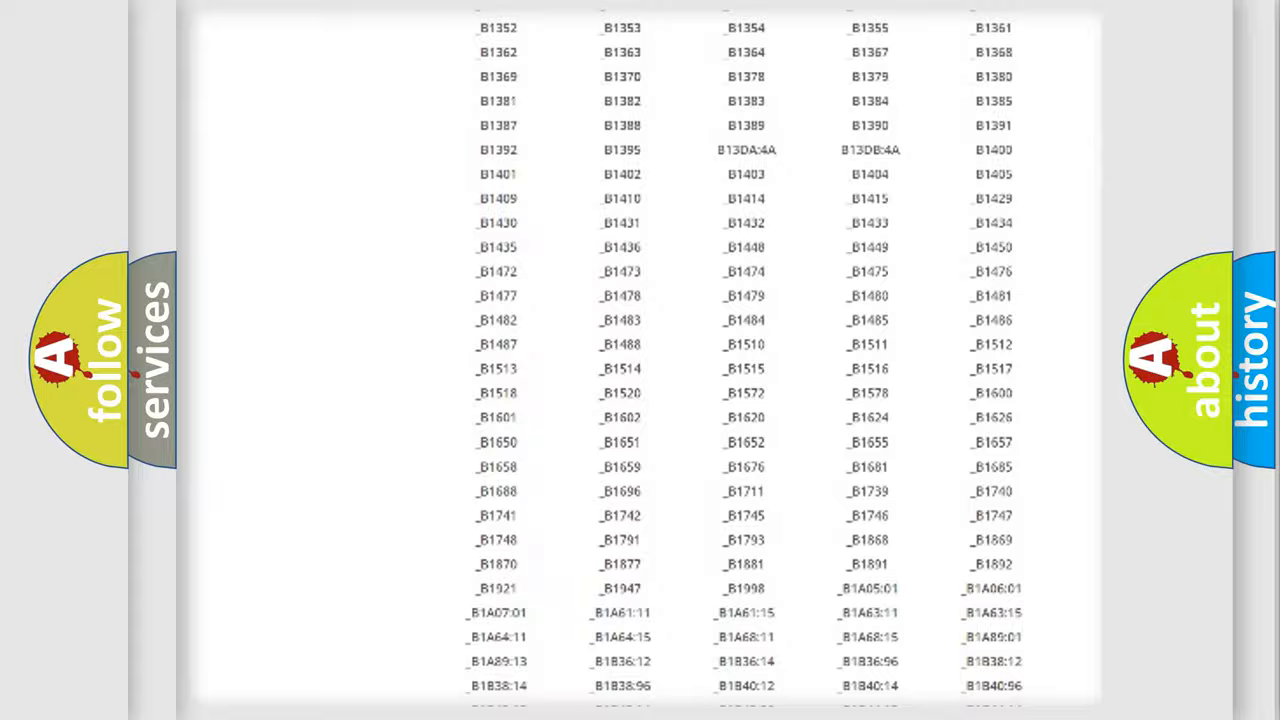